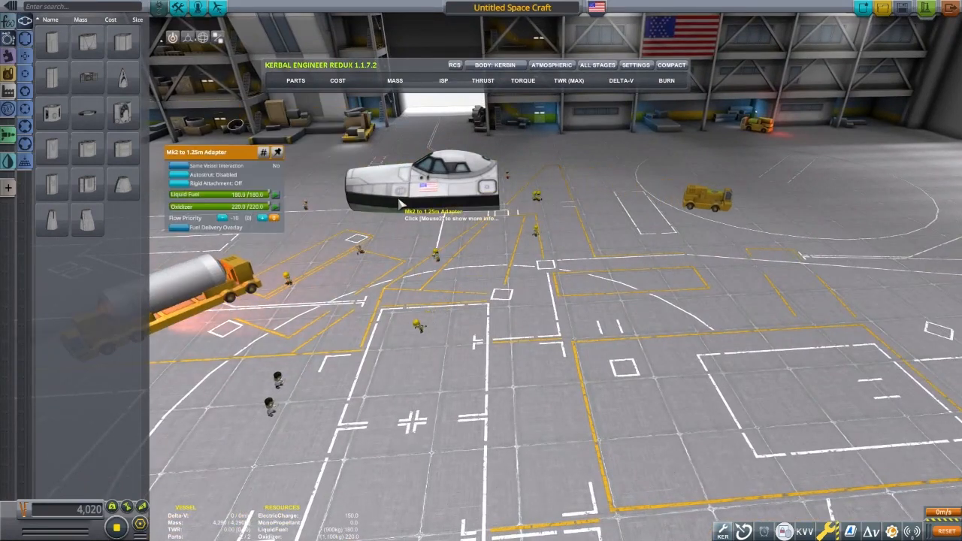
{"action": "mouse_move", "coordinate": [87, 150]}
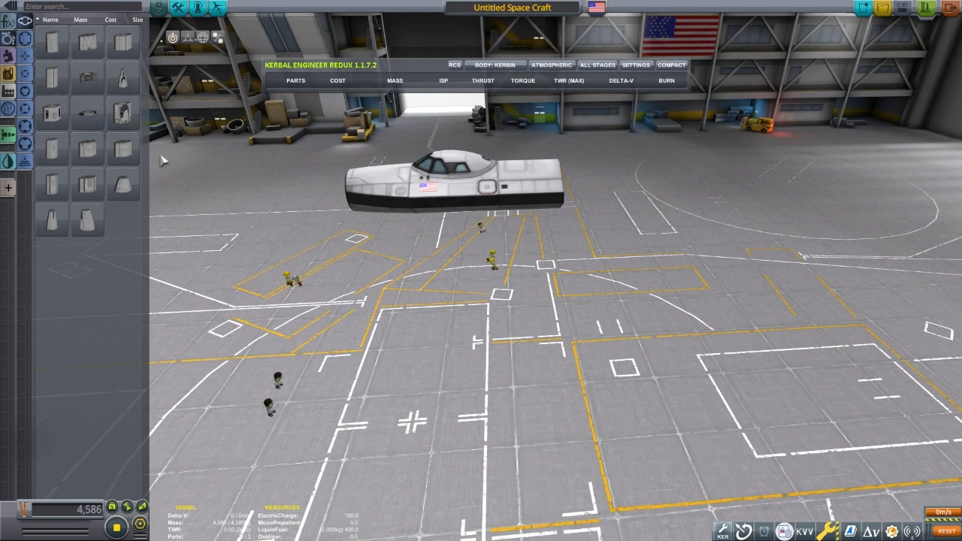
{"action": "mouse_move", "coordinate": [123, 148]}
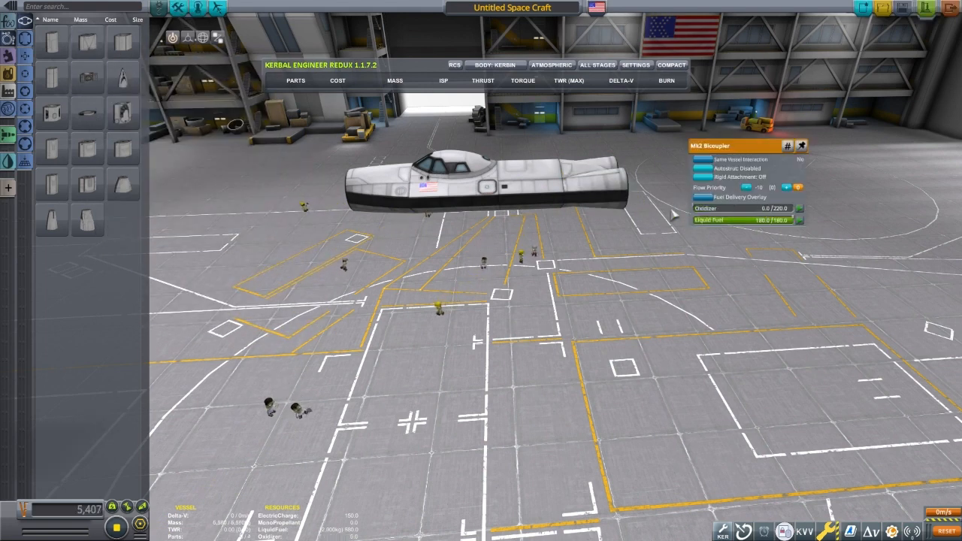
{"action": "mouse_move", "coordinate": [51, 147]}
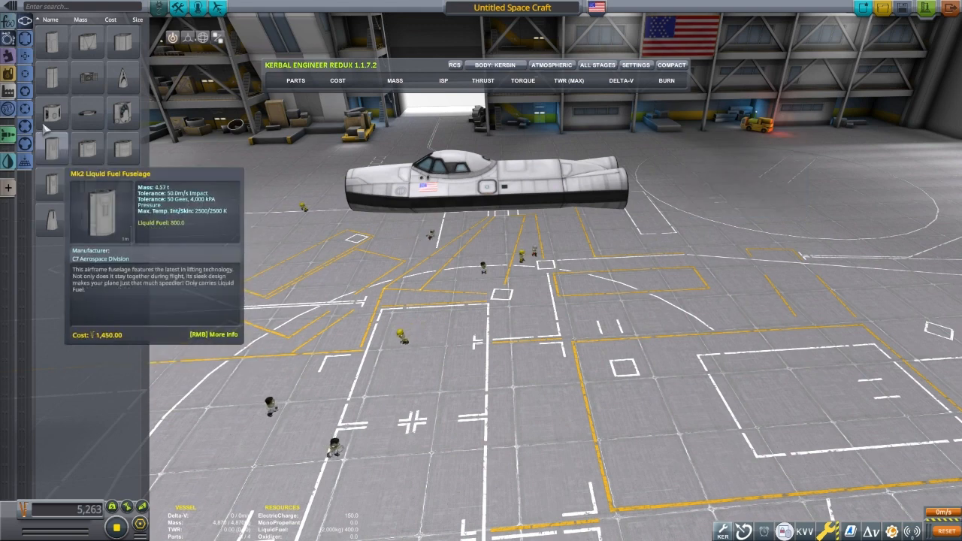
Browse the command and control parts to pick Mk2 fuselage sections for the body.
{"action": "left_click", "coordinate": [9, 72]}
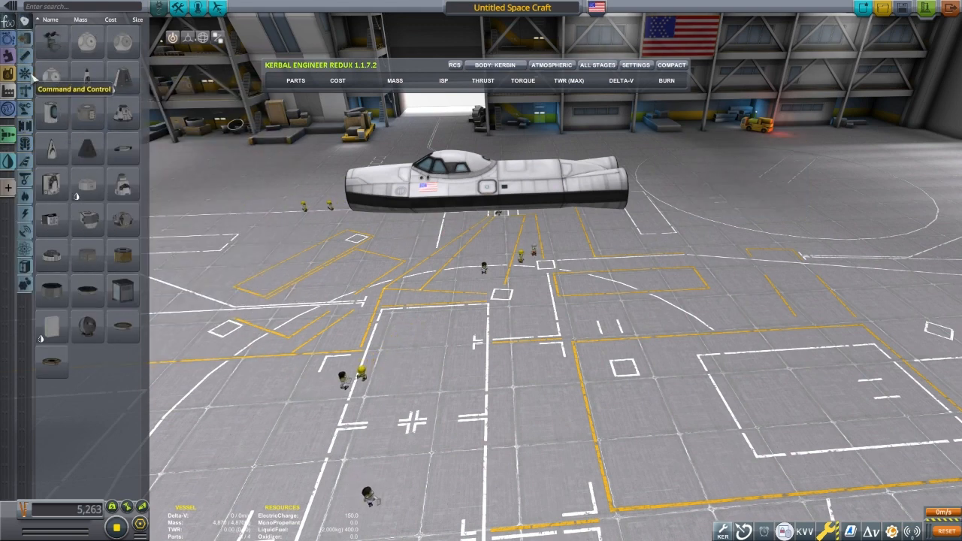
{"action": "mouse_move", "coordinate": [24, 162]}
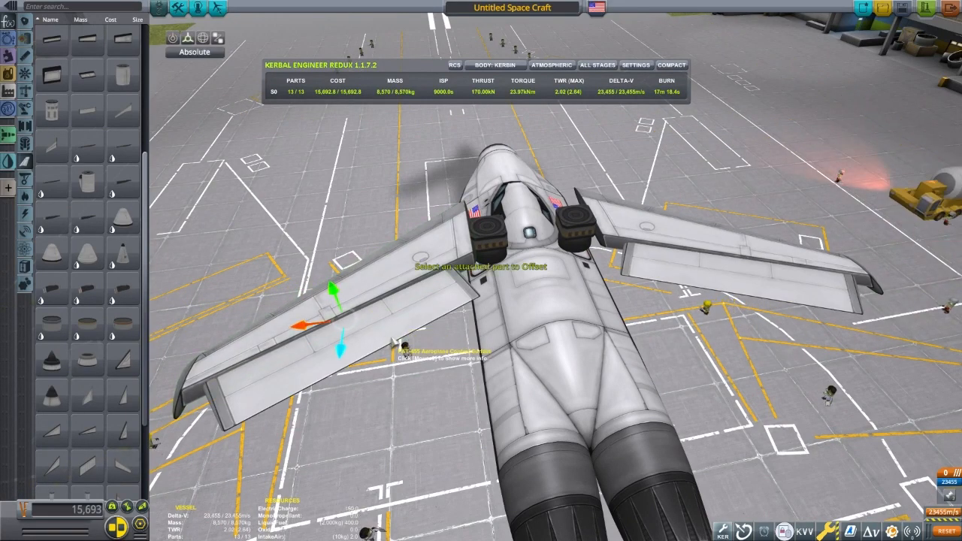
Choose a pointed nose cone from the Aerodynamics parts for the fuselage front.
{"action": "left_click", "coordinate": [194, 51]}
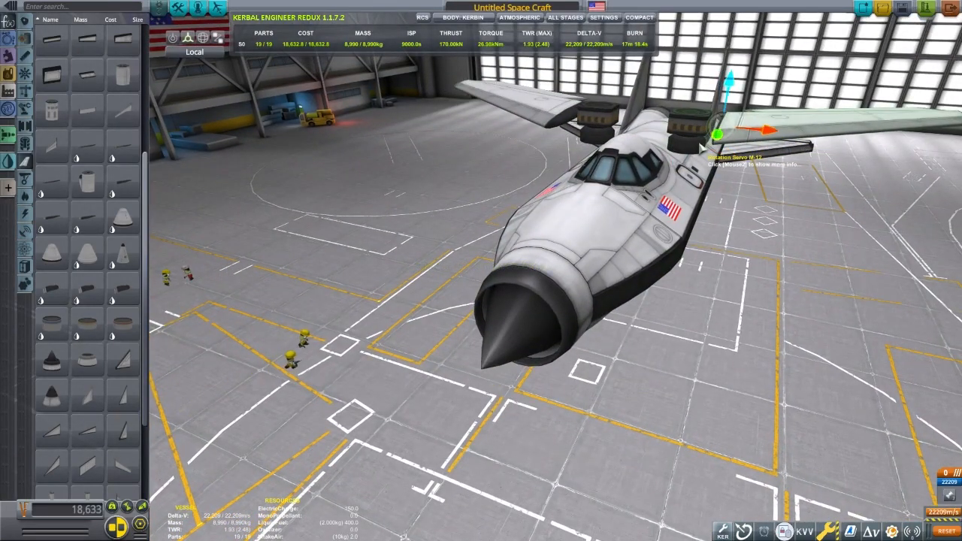
Select the KAL-1000 controller in the Action Groups editor to list its actions.
{"action": "left_click", "coordinate": [712, 132]}
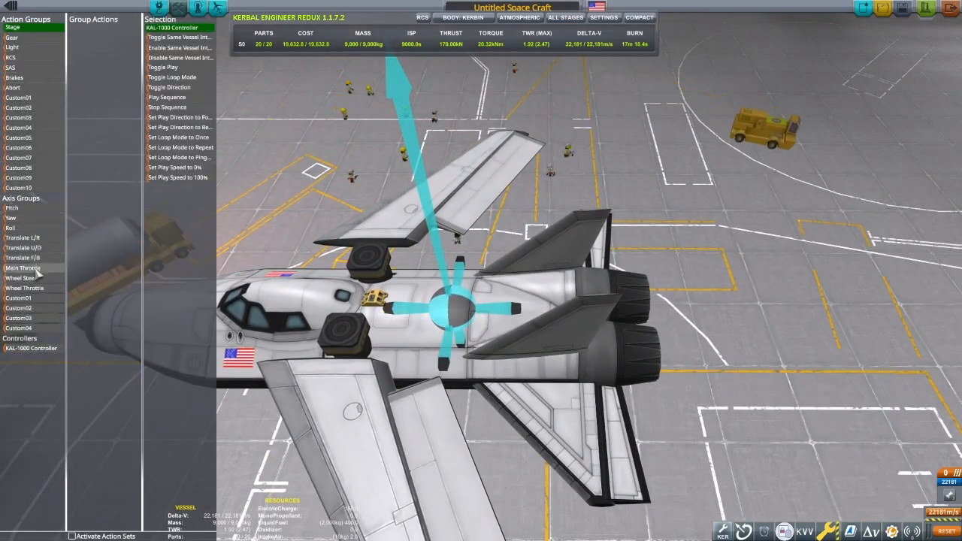
Add a Rotation Servo M-12 Target Angle track to the KAL-1000 and set its keyframe points.
{"action": "left_click", "coordinate": [22, 259]}
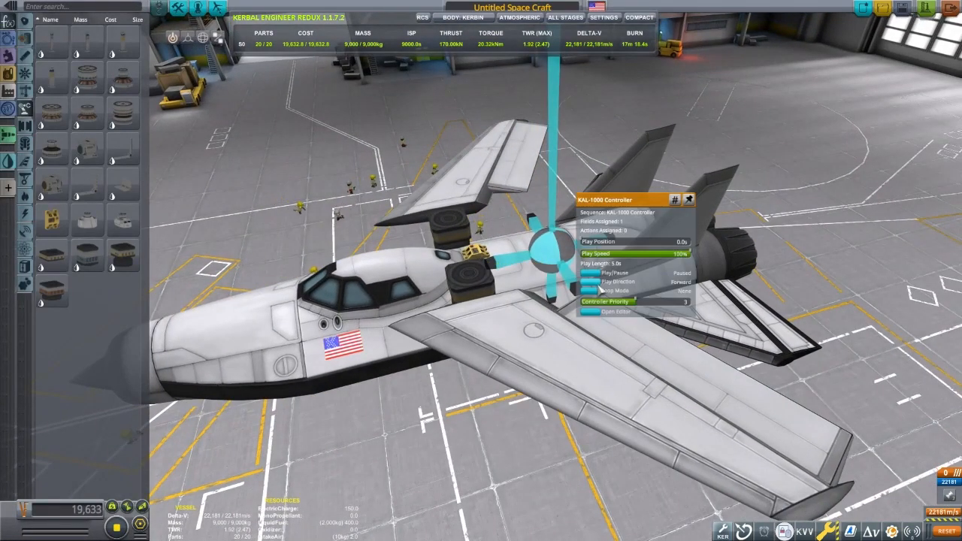
{"action": "left_click", "coordinate": [606, 316]}
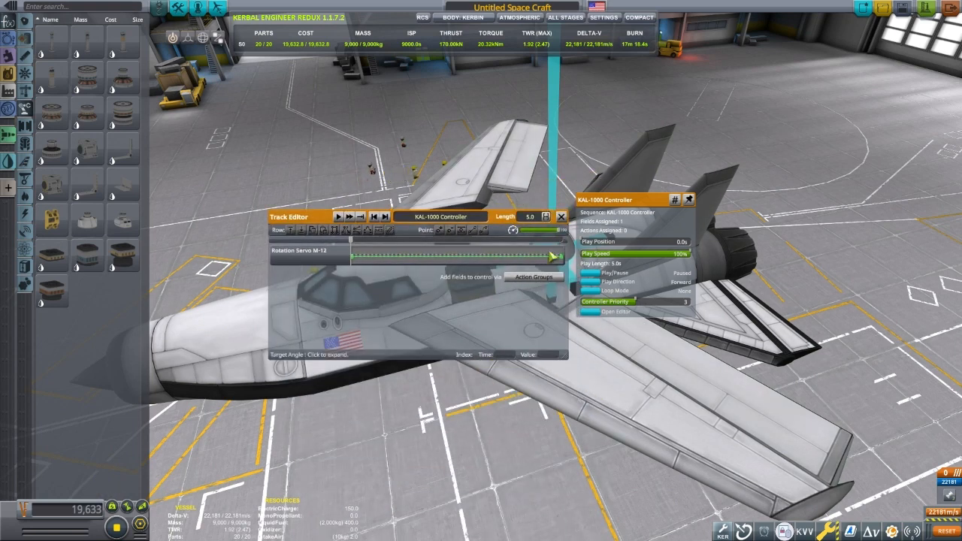
{"action": "left_click", "coordinate": [306, 253]}
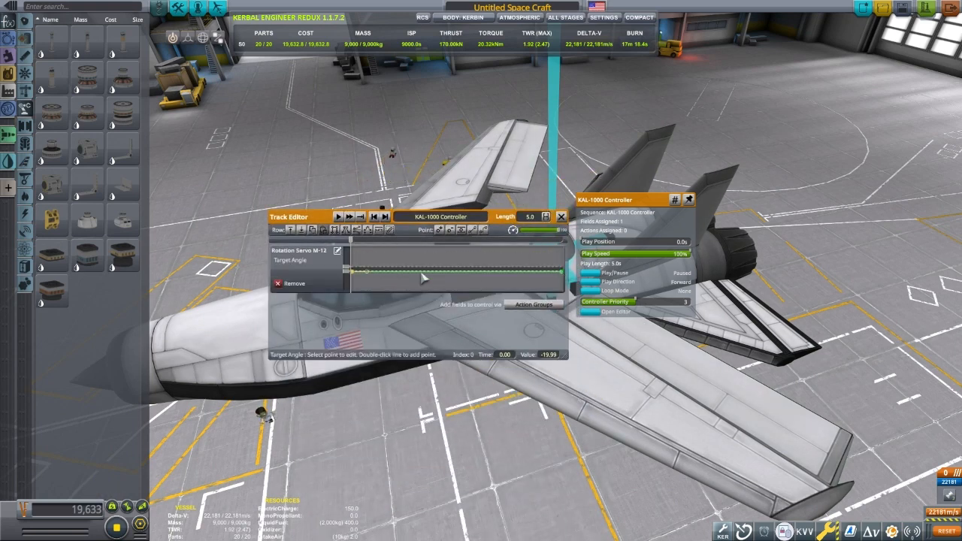
{"action": "left_click", "coordinate": [553, 268]}
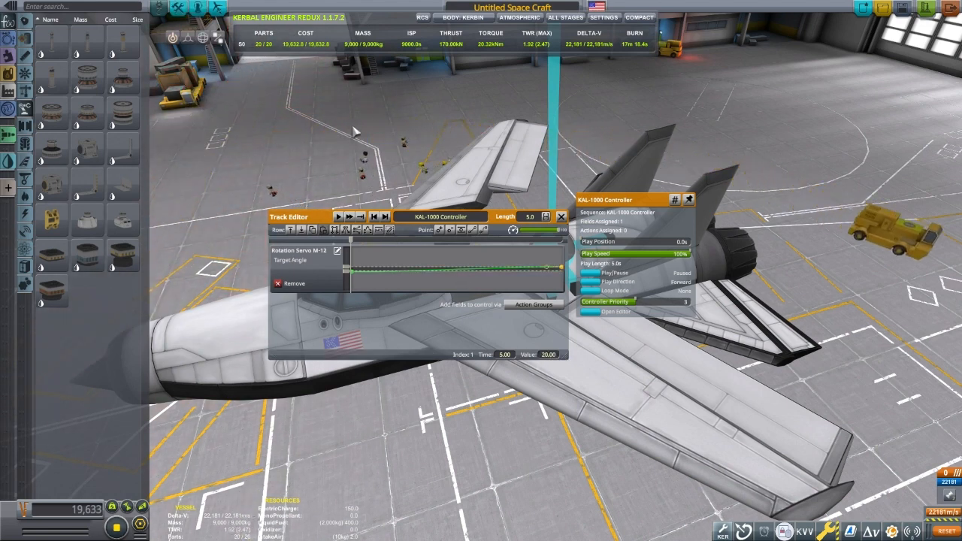
{"action": "left_click", "coordinate": [562, 216]}
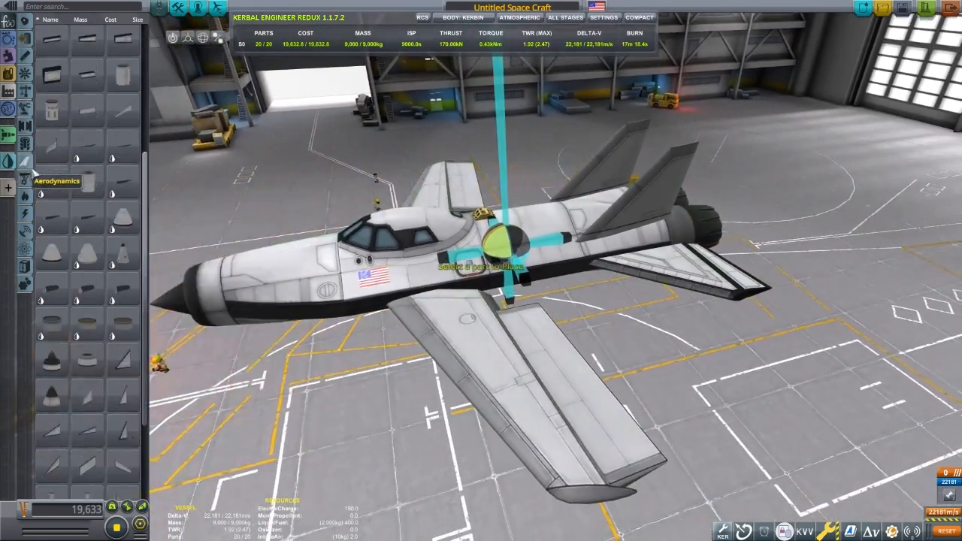
{"action": "mouse_move", "coordinate": [120, 432]}
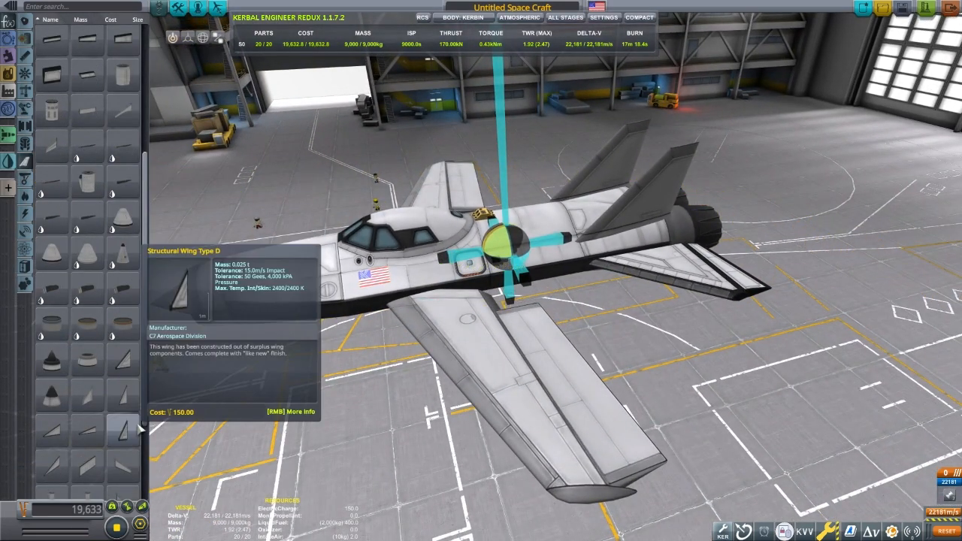
{"action": "mouse_move", "coordinate": [72, 388]}
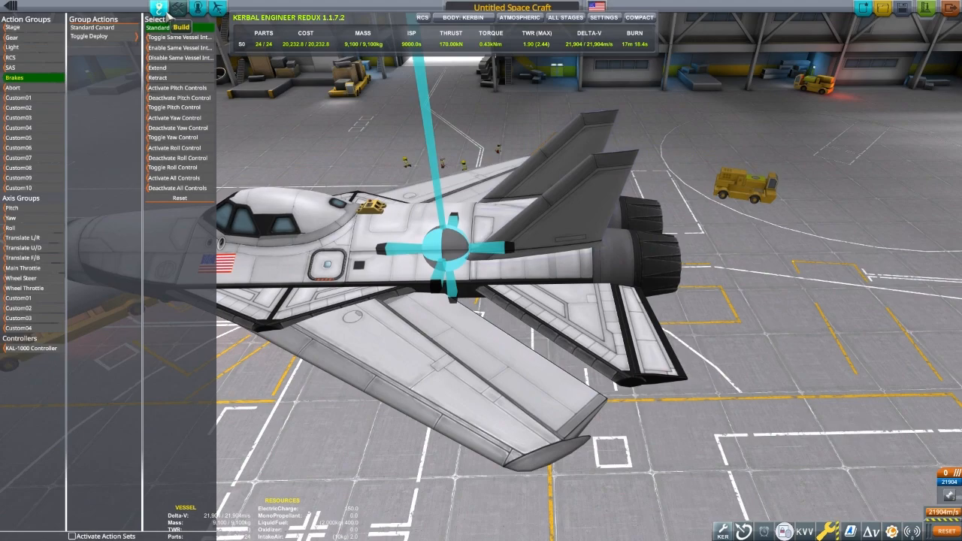
Return to building for landing gear, then assign a Rotation Servo M-12 action to Custom01.
{"action": "left_click", "coordinate": [177, 11]}
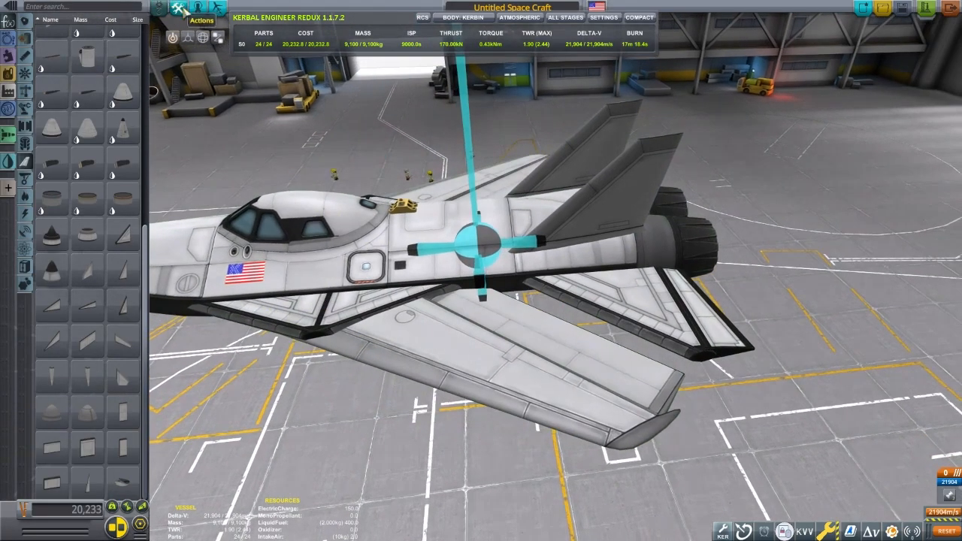
{"action": "left_click", "coordinate": [171, 9]}
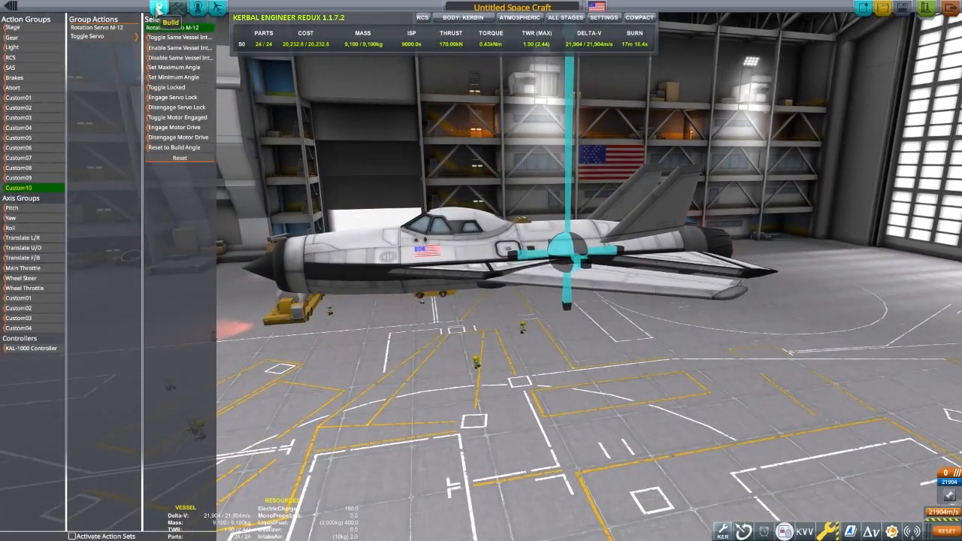
{"action": "left_click", "coordinate": [158, 7]}
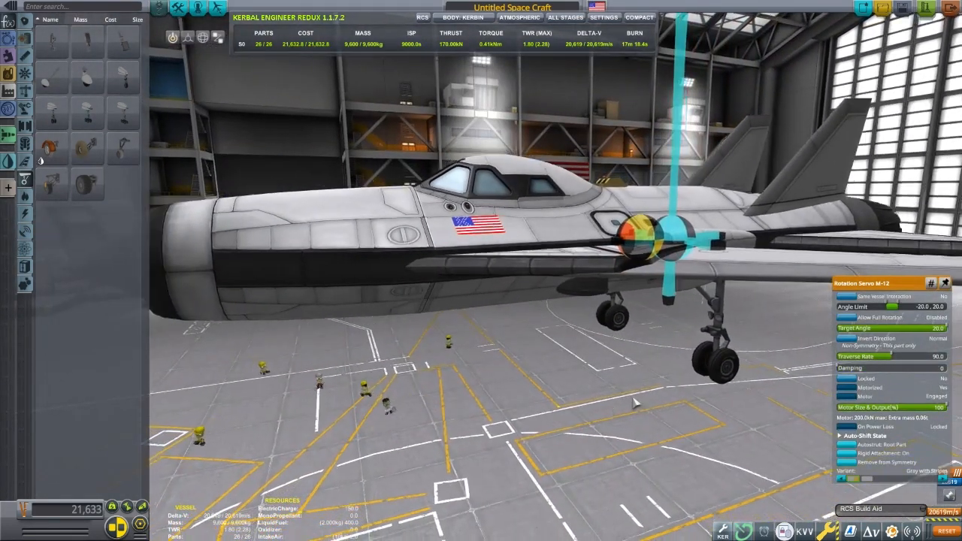
Adjust the wing servo's slider setting before naming the craft Swing Wing.
{"action": "left_click_drag", "start_coordinate": [871, 356], "coordinate": [879, 357]}
{"action": "type", "text": "Swing Wing"}
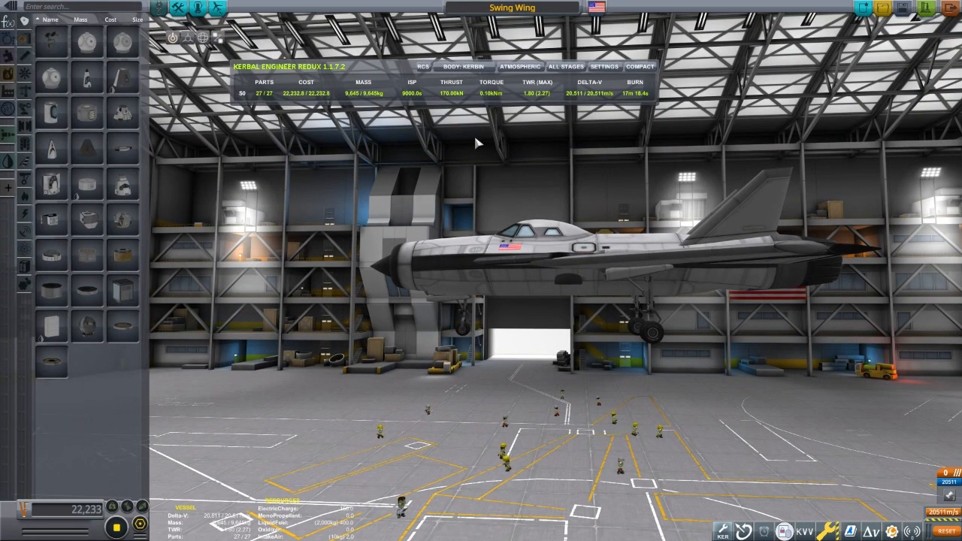
Launch the Swing Wing from the hangar onto the runway.
{"action": "left_click", "coordinate": [920, 10]}
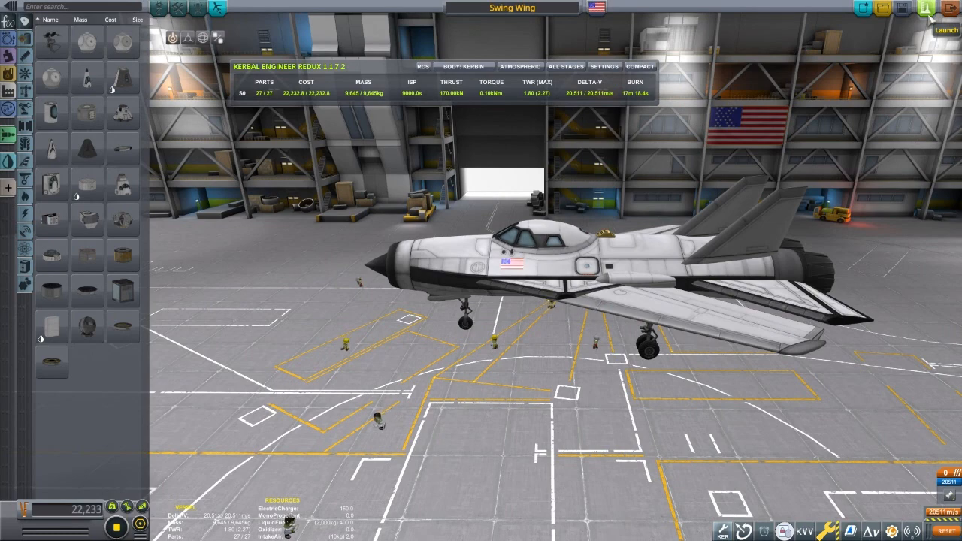
{"action": "left_click", "coordinate": [945, 12]}
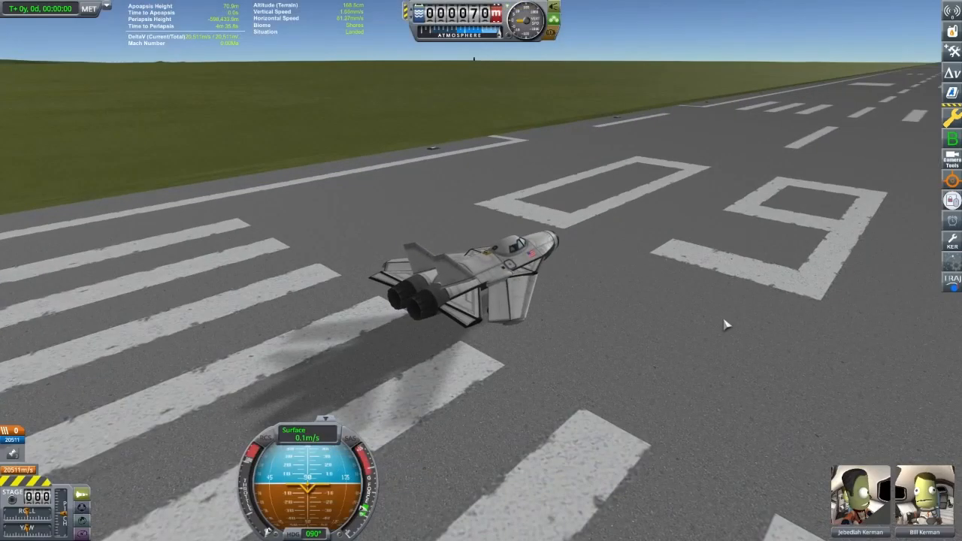